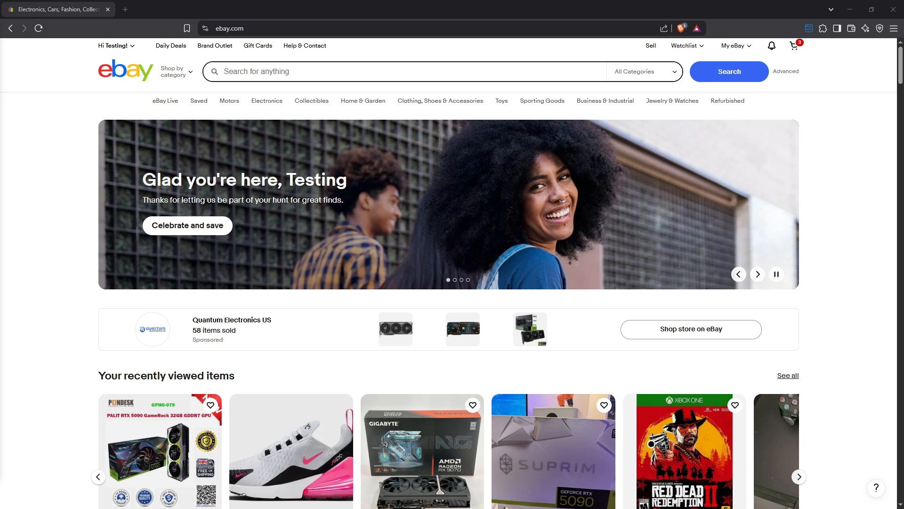
{"action": "mouse_move", "coordinate": [426, 141]}
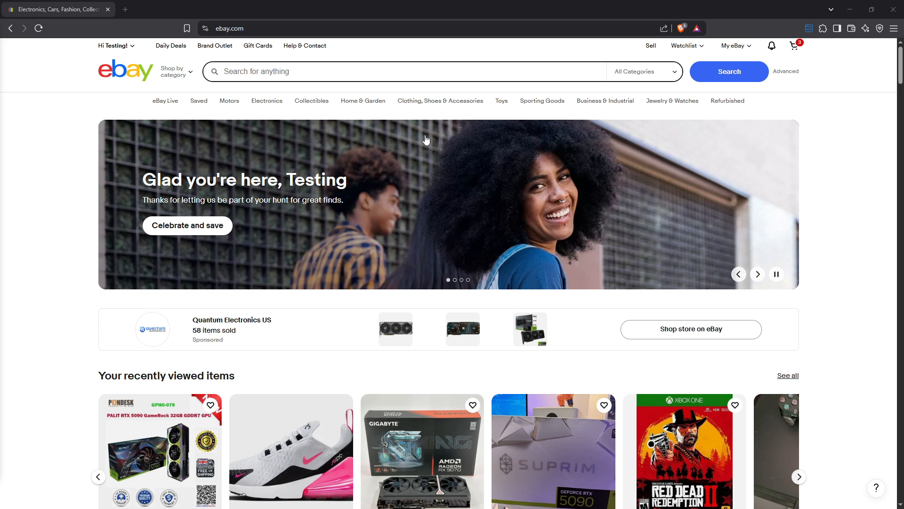
{"action": "mouse_move", "coordinate": [525, 64]}
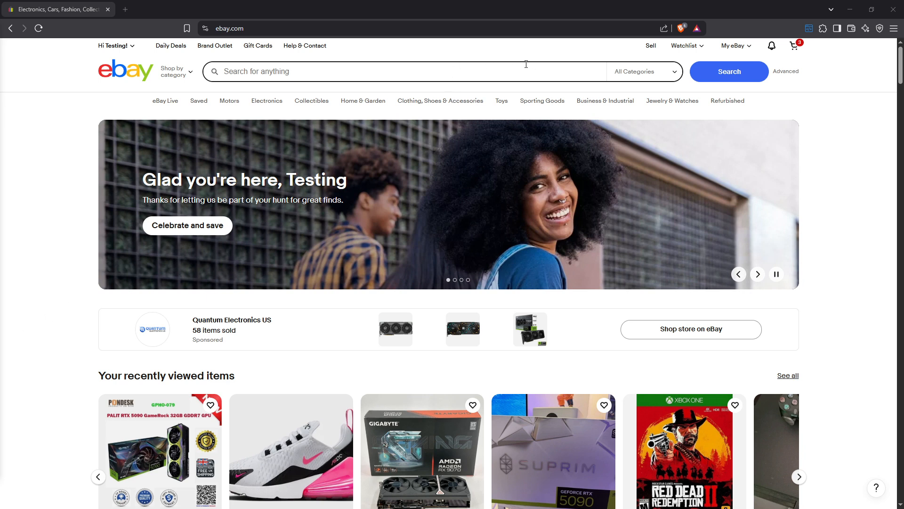
Go to Selling from the My eBay menu on the eBay home page
{"action": "left_click", "coordinate": [734, 46]}
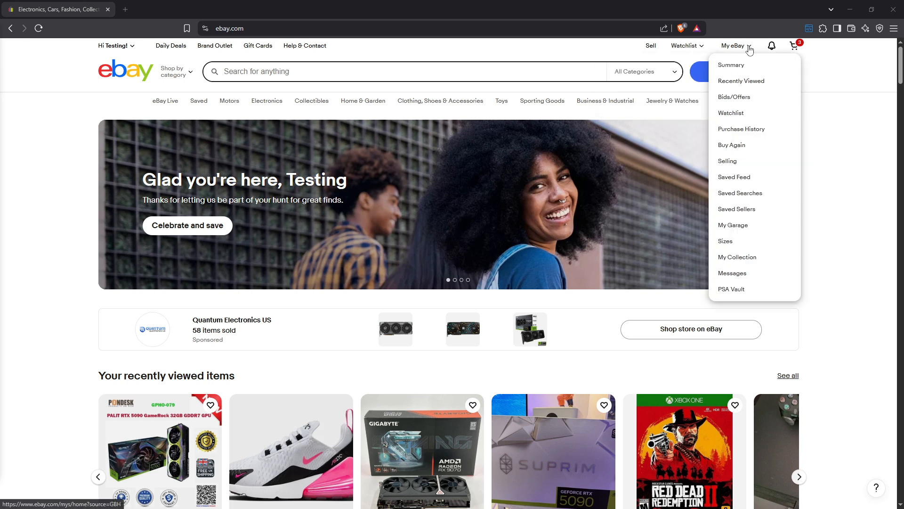
{"action": "mouse_move", "coordinate": [740, 166]}
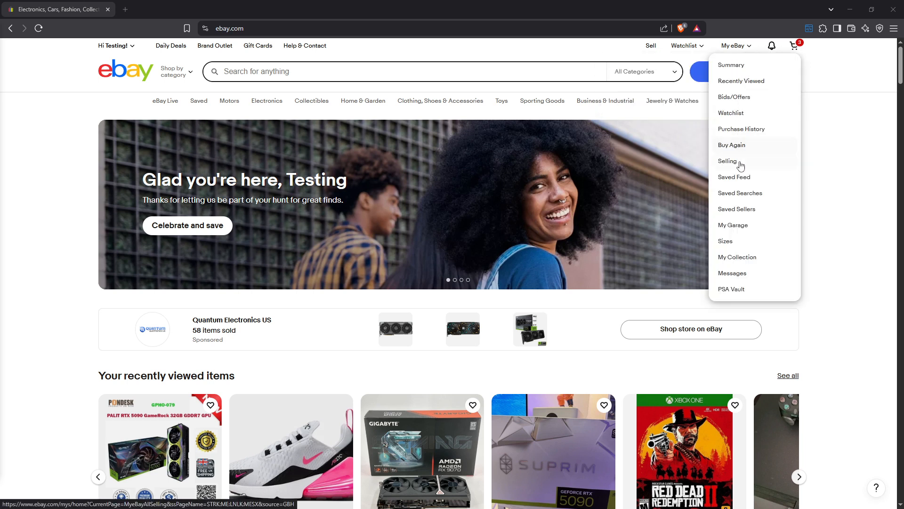
{"action": "left_click", "coordinate": [726, 161]}
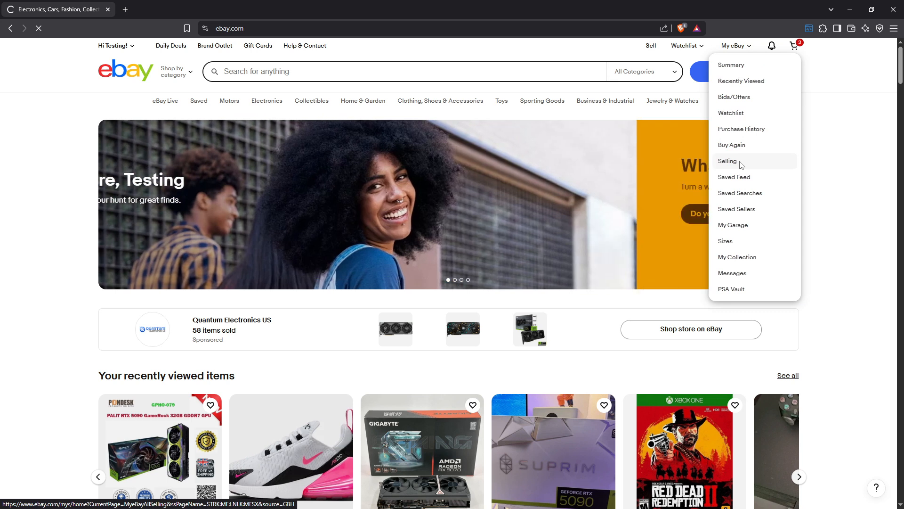
Choose Product research from Seller Hub's Research menu
{"action": "left_click", "coordinate": [727, 162]}
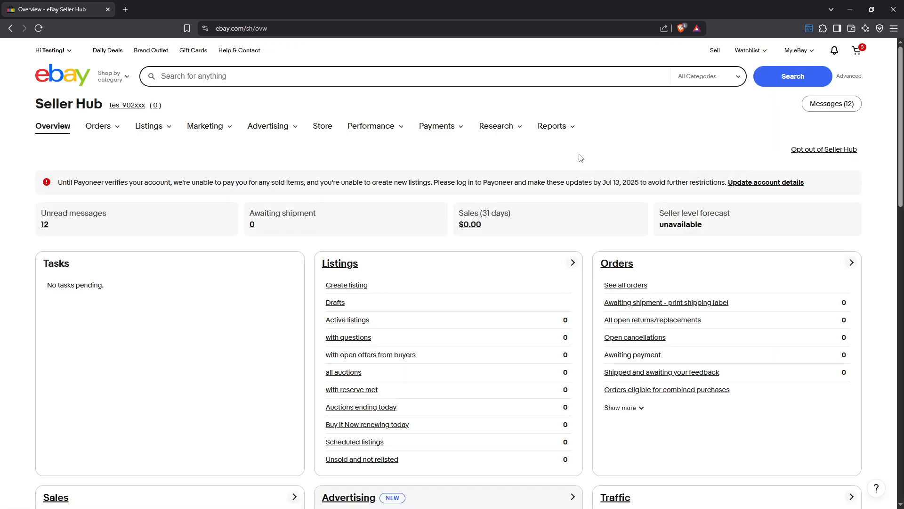
{"action": "mouse_move", "coordinate": [573, 152]}
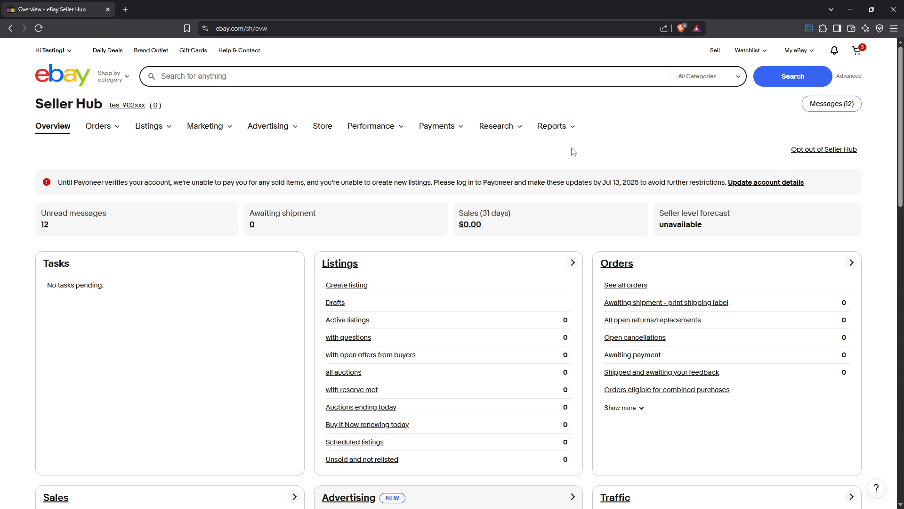
{"action": "mouse_move", "coordinate": [545, 153]}
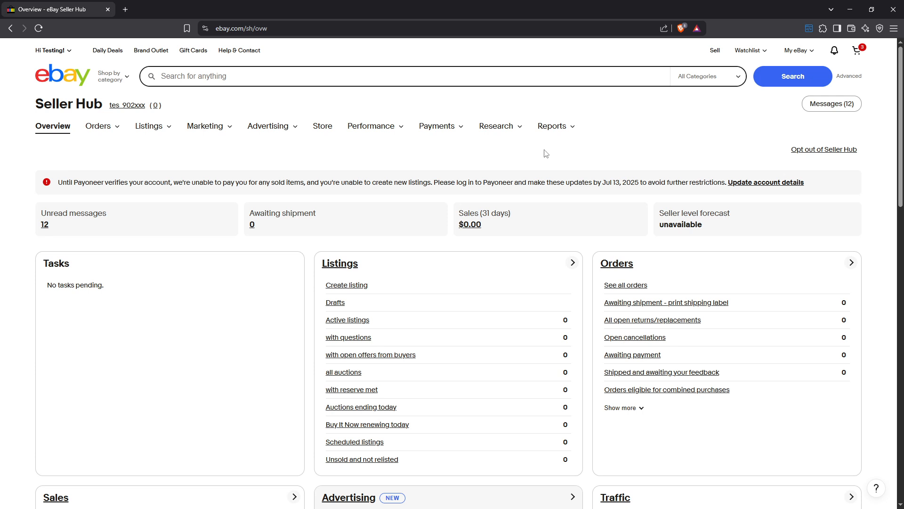
{"action": "left_click", "coordinate": [495, 125]}
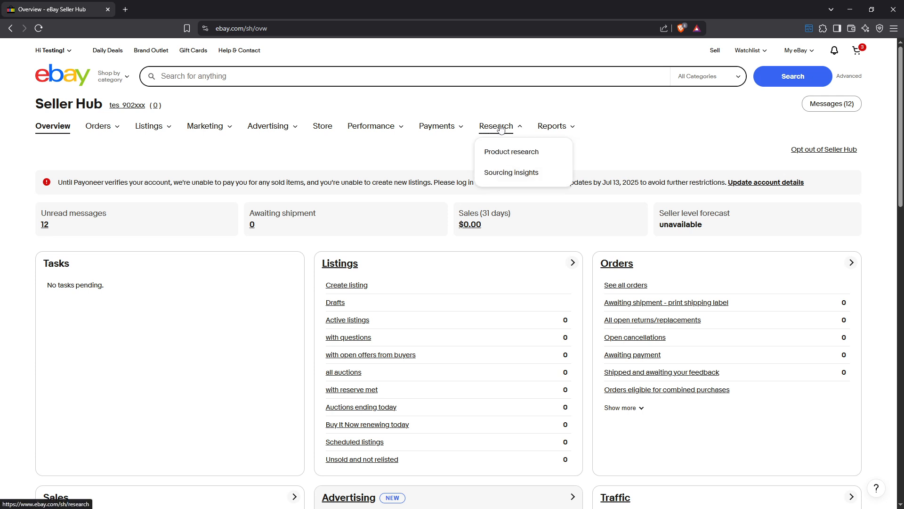
{"action": "left_click", "coordinate": [509, 151]}
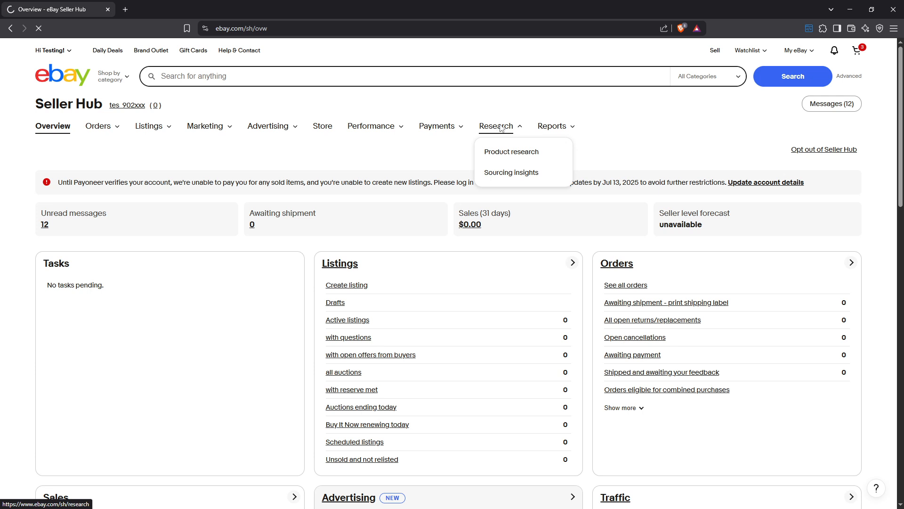
Research 'Nike Air Max 270' over the last 30 days
{"action": "left_click", "coordinate": [510, 151]}
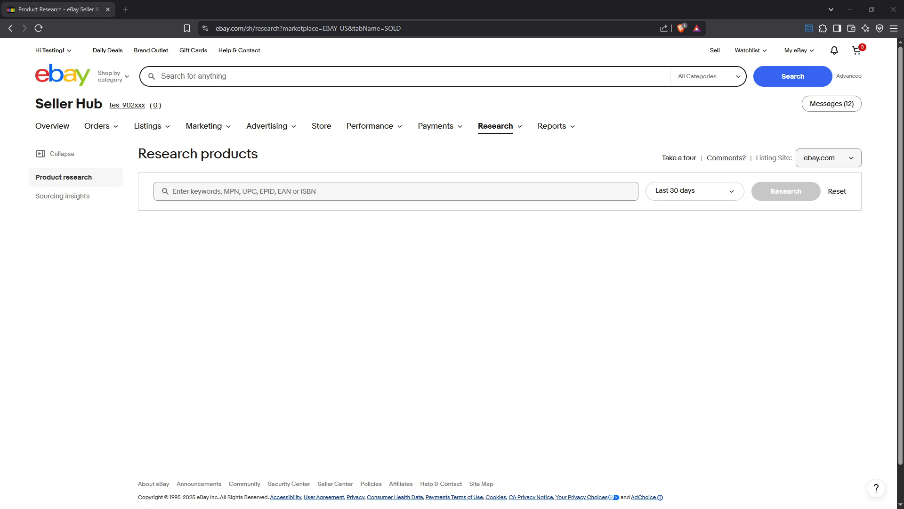
{"action": "mouse_move", "coordinate": [313, 123]}
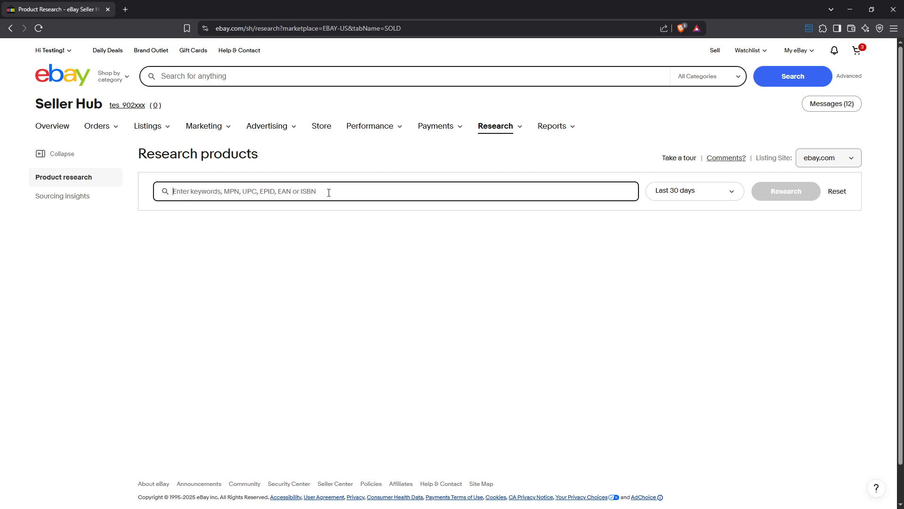
{"action": "type", "text": "Nike Air Max 270"}
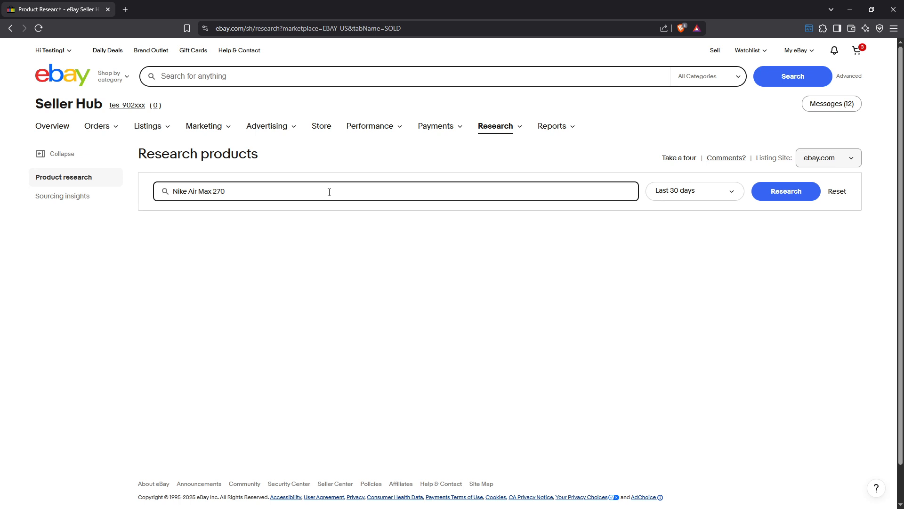
{"action": "left_click", "coordinate": [786, 191]}
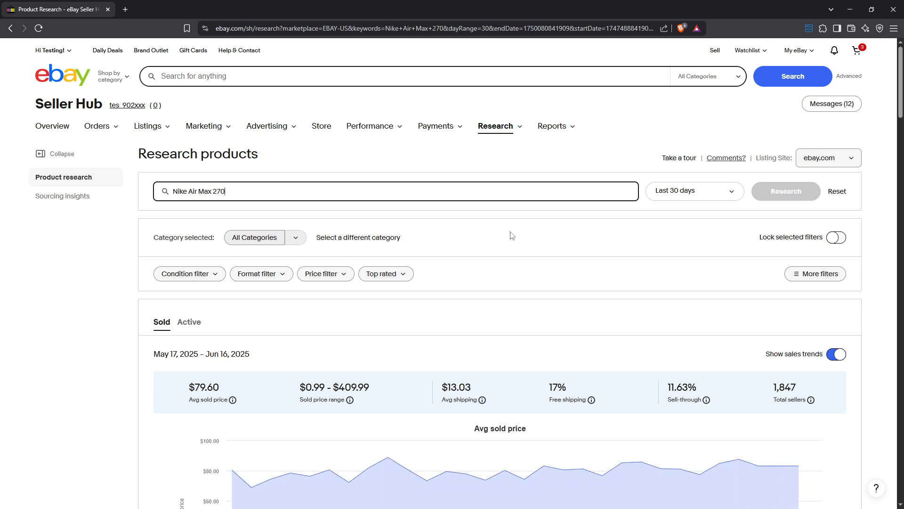
{"action": "scroll", "scroll_direction": "down", "scroll_amount": 3}
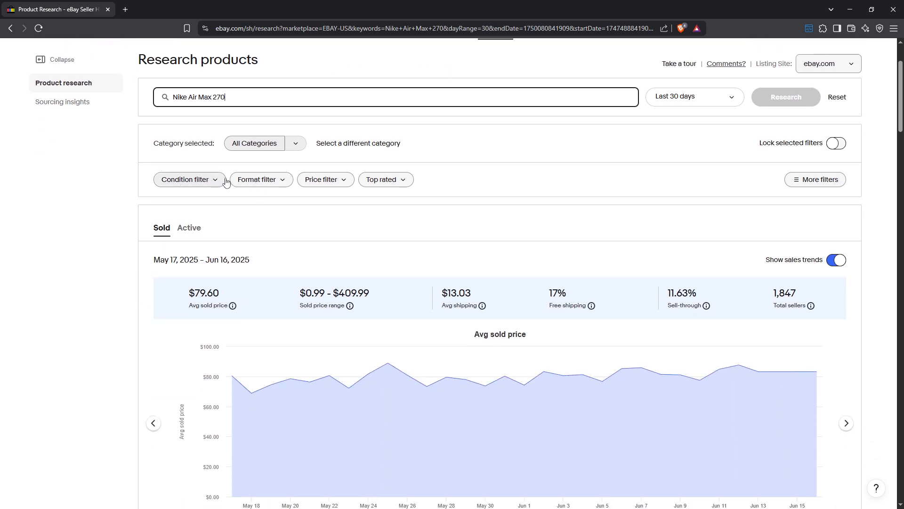
{"action": "left_click", "coordinate": [185, 180]}
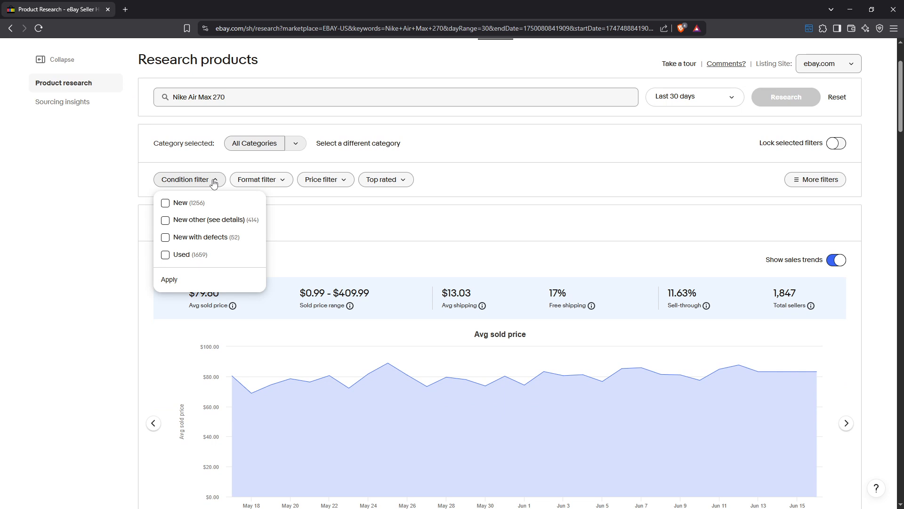
{"action": "left_click", "coordinate": [260, 180]}
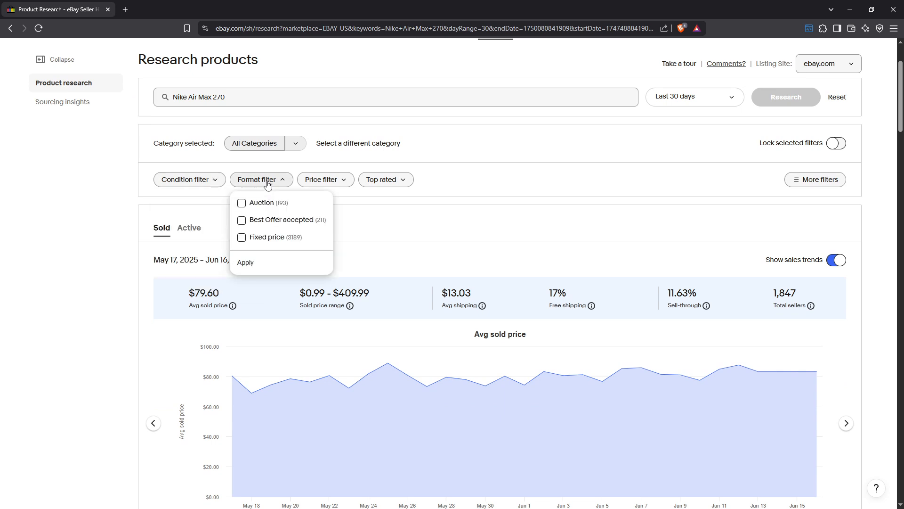
{"action": "left_click", "coordinate": [325, 179]}
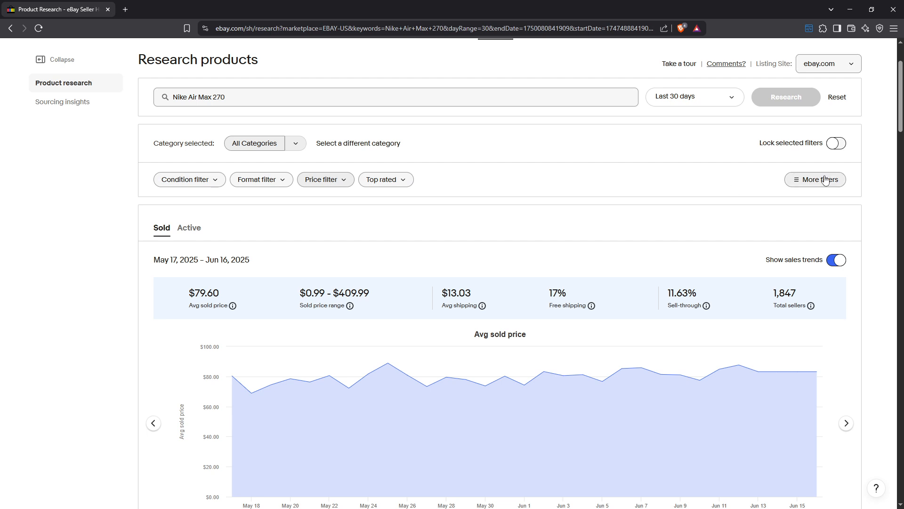
{"action": "left_click", "coordinate": [815, 180]}
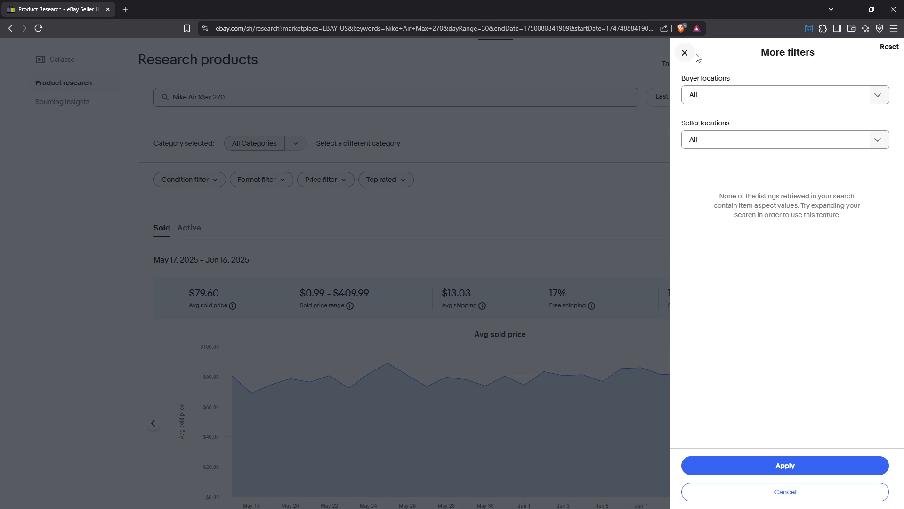
{"action": "left_click", "coordinate": [685, 52]}
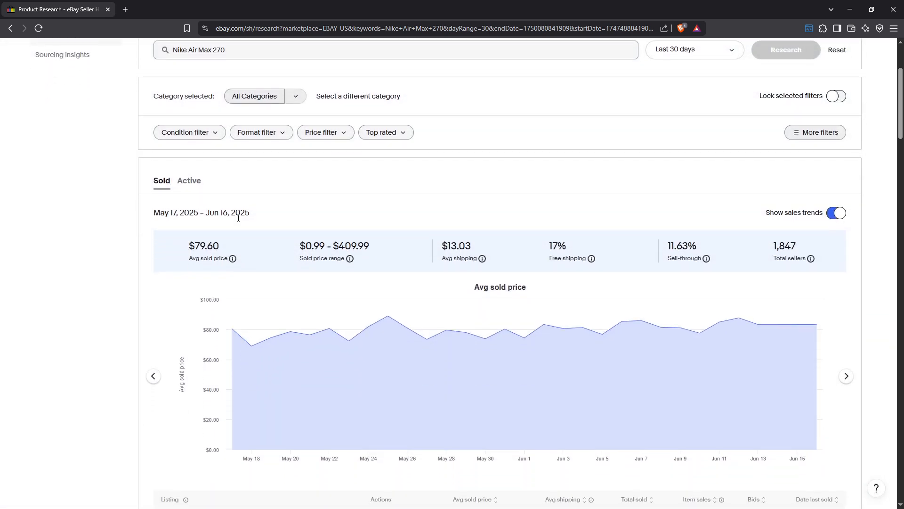
Scroll past the $79.60 average sold price chart toward the individual sold listings
{"action": "scroll", "scroll_direction": "down", "scroll_amount": 3}
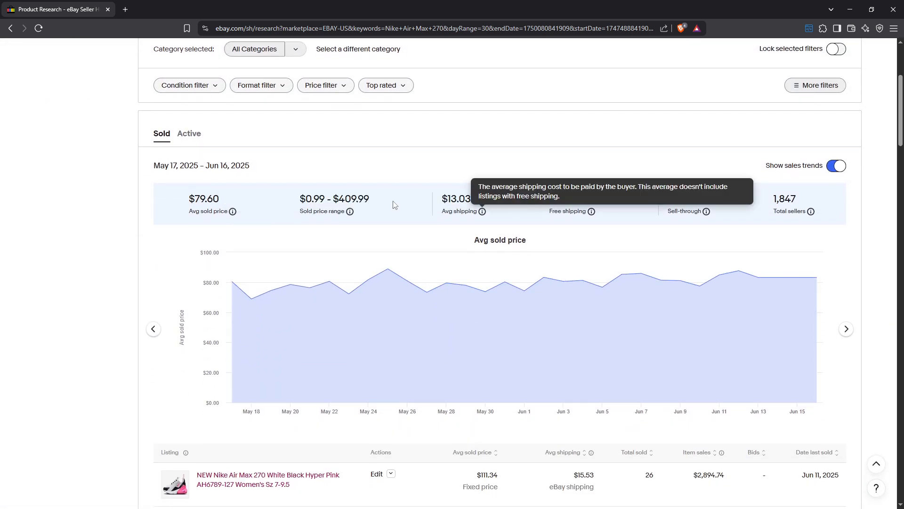
{"action": "mouse_move", "coordinate": [430, 210]}
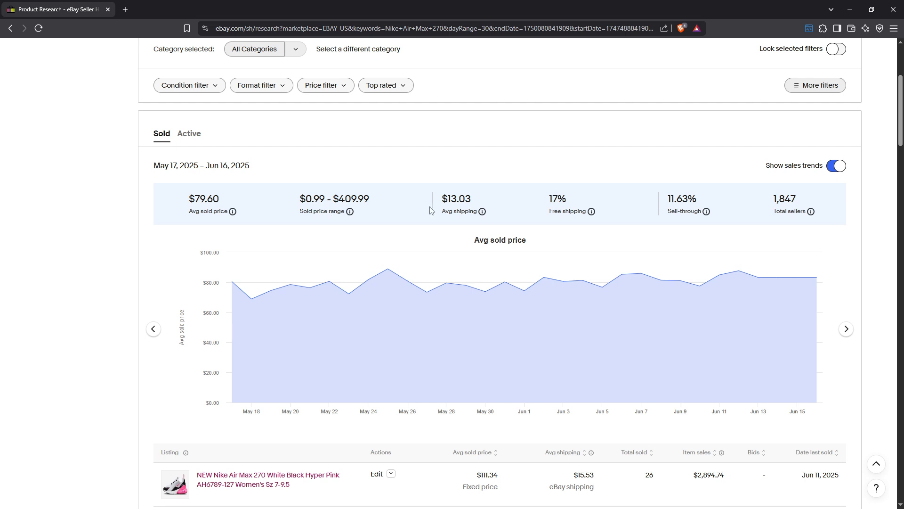
{"action": "mouse_move", "coordinate": [708, 221]}
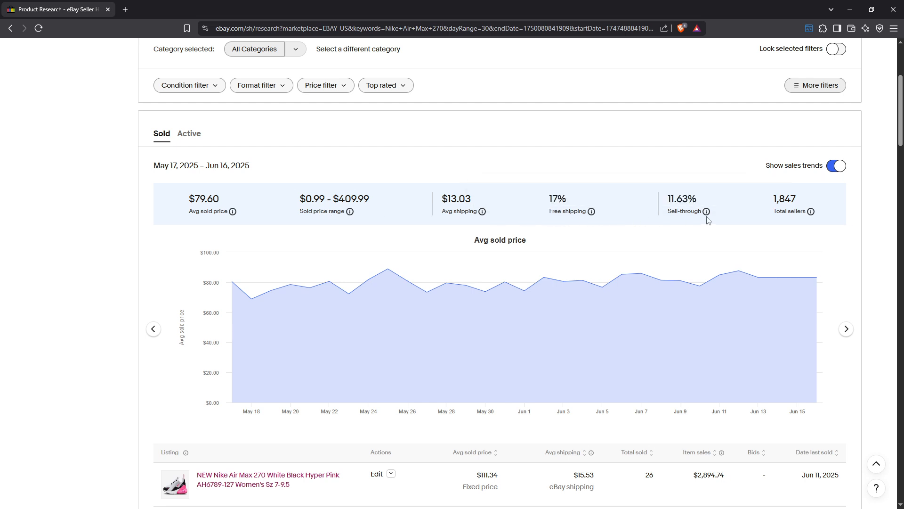
{"action": "mouse_move", "coordinate": [707, 211]}
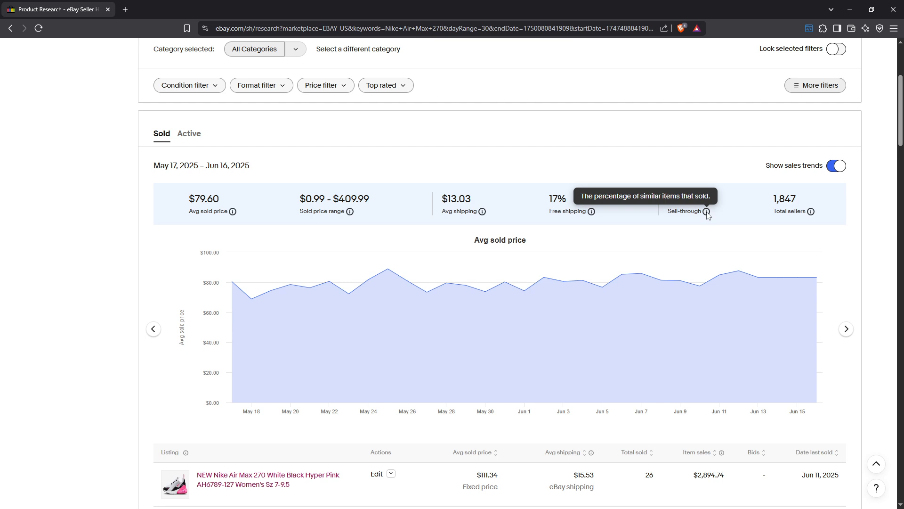
{"action": "mouse_move", "coordinate": [311, 234]}
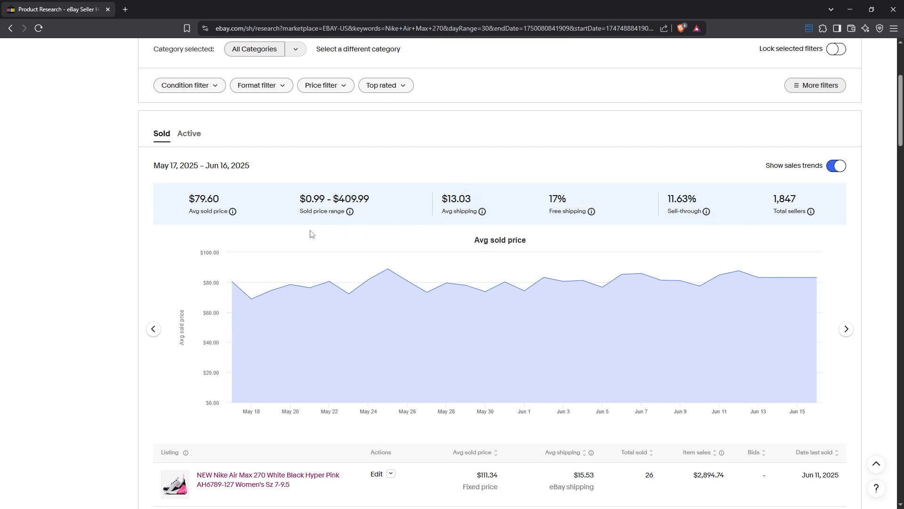
{"action": "mouse_move", "coordinate": [234, 211]}
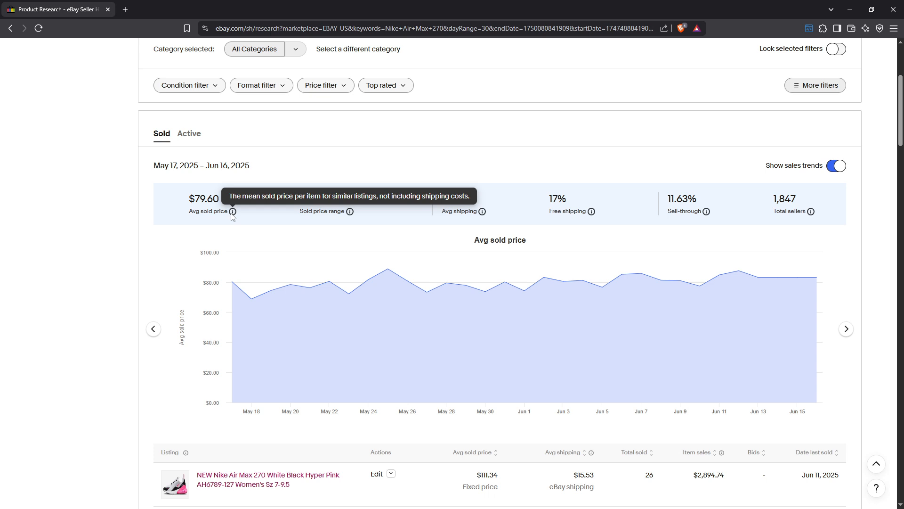
{"action": "mouse_move", "coordinate": [183, 335]}
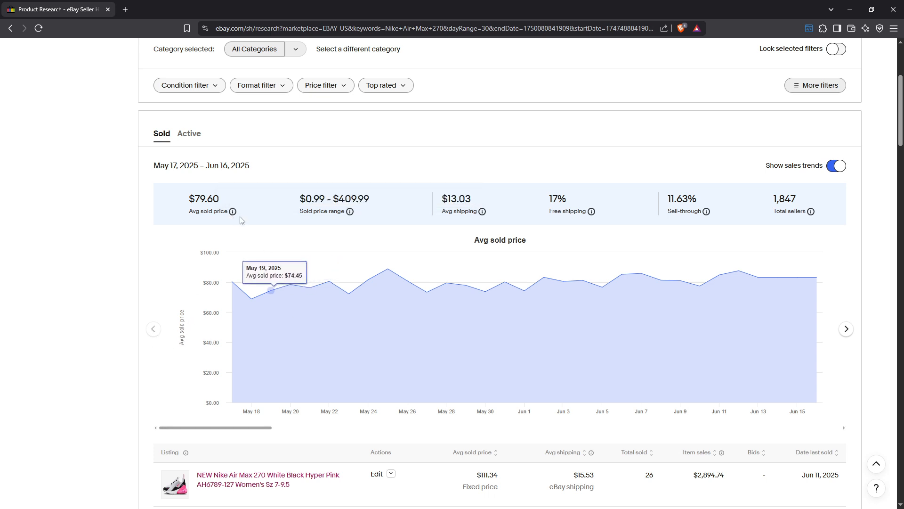
{"action": "mouse_move", "coordinate": [233, 211]}
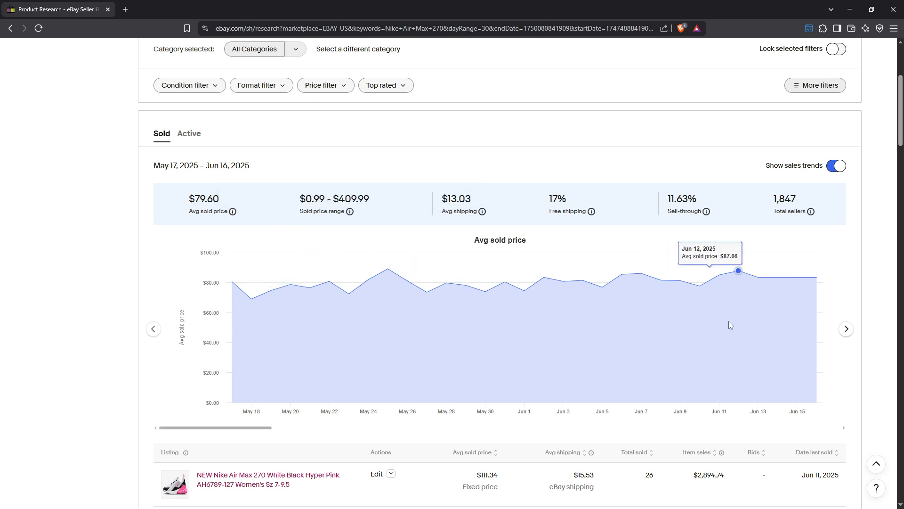
{"action": "mouse_move", "coordinate": [845, 328]}
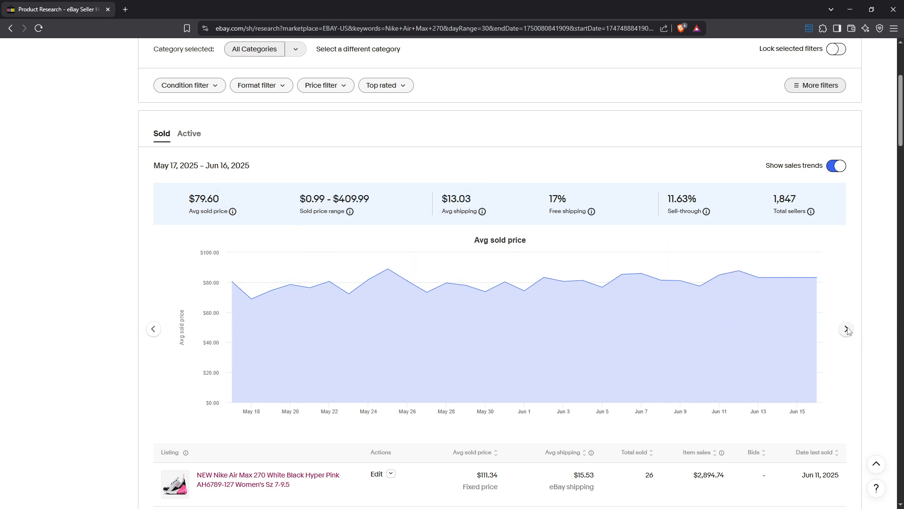
Switch the research chart to daily Total sold and scroll further down
{"action": "left_click", "coordinate": [846, 329]}
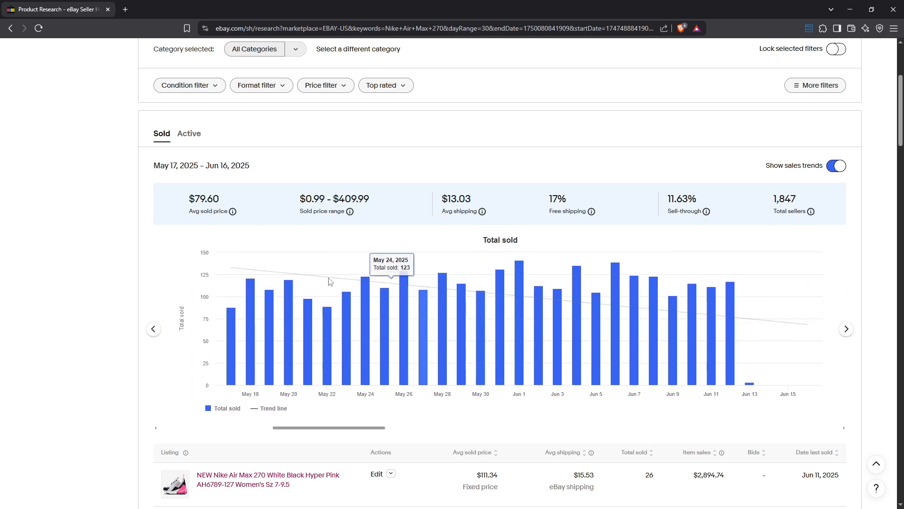
{"action": "mouse_move", "coordinate": [461, 297]}
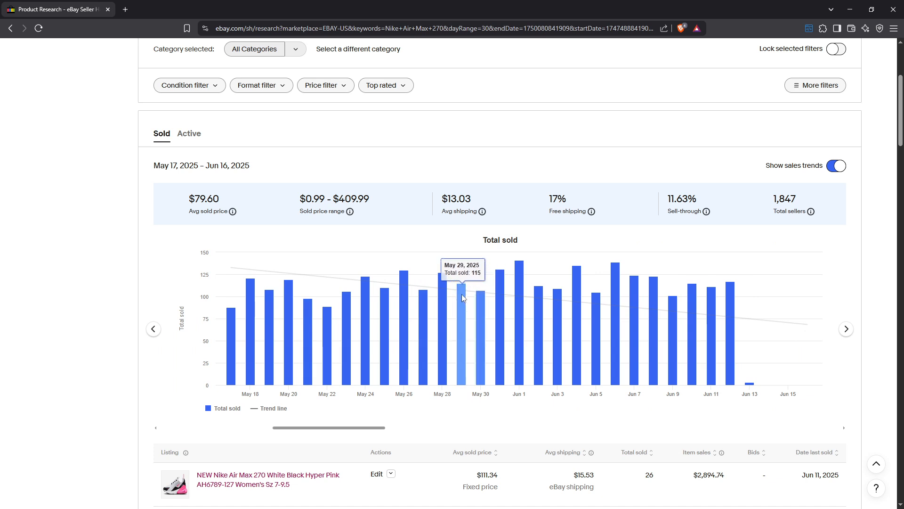
{"action": "mouse_move", "coordinate": [757, 321]}
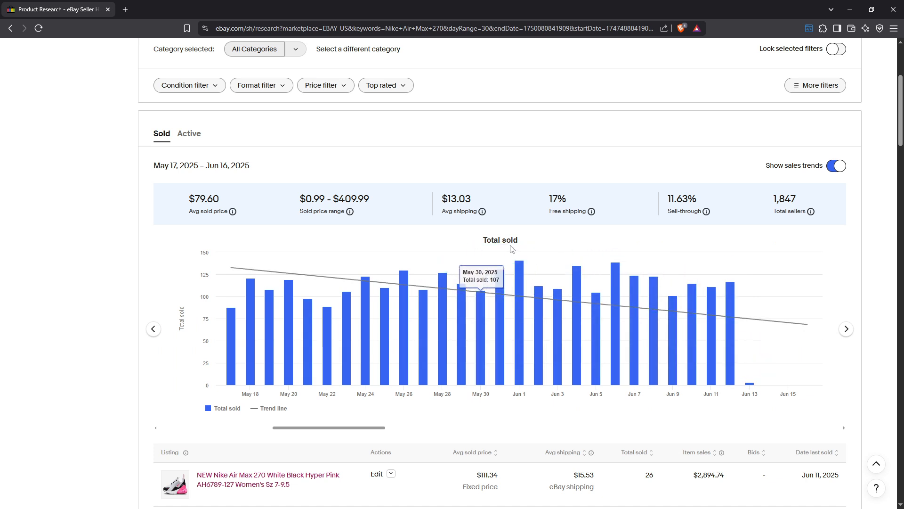
{"action": "mouse_move", "coordinate": [810, 211]}
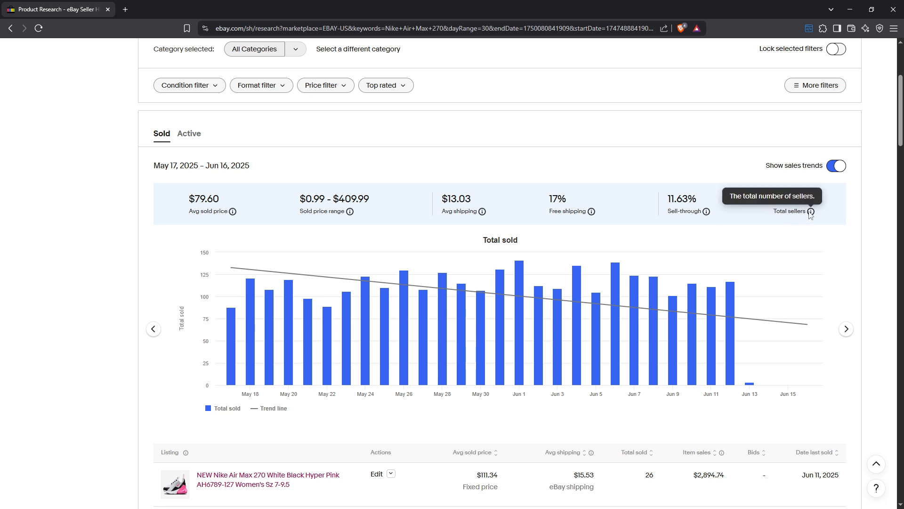
{"action": "mouse_move", "coordinate": [807, 227]}
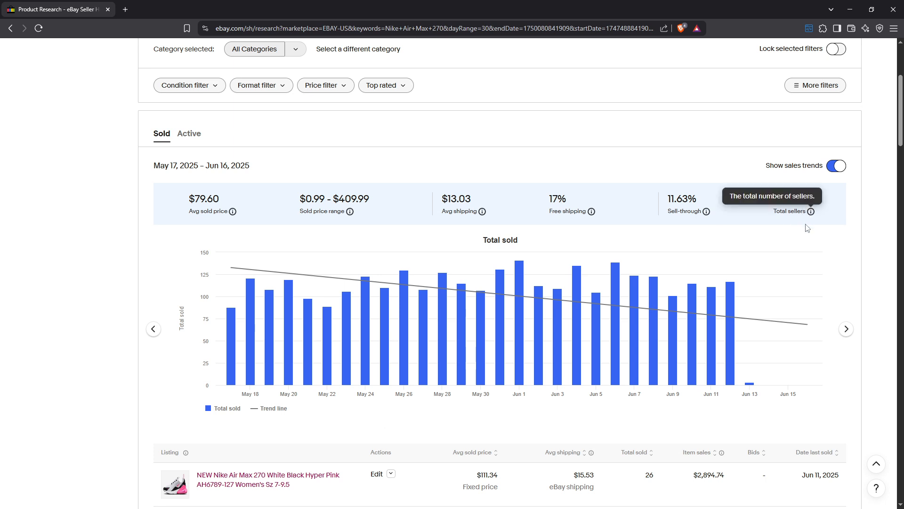
{"action": "mouse_move", "coordinate": [795, 236]}
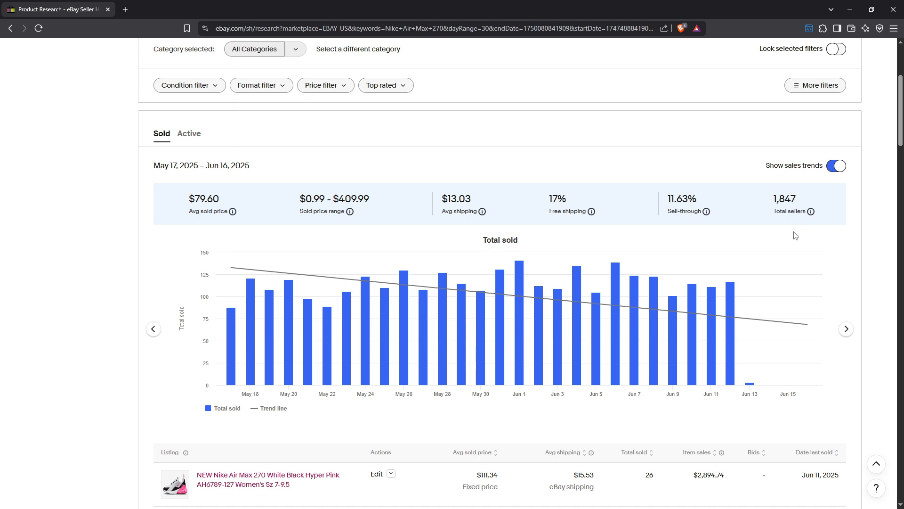
{"action": "mouse_move", "coordinate": [667, 236]}
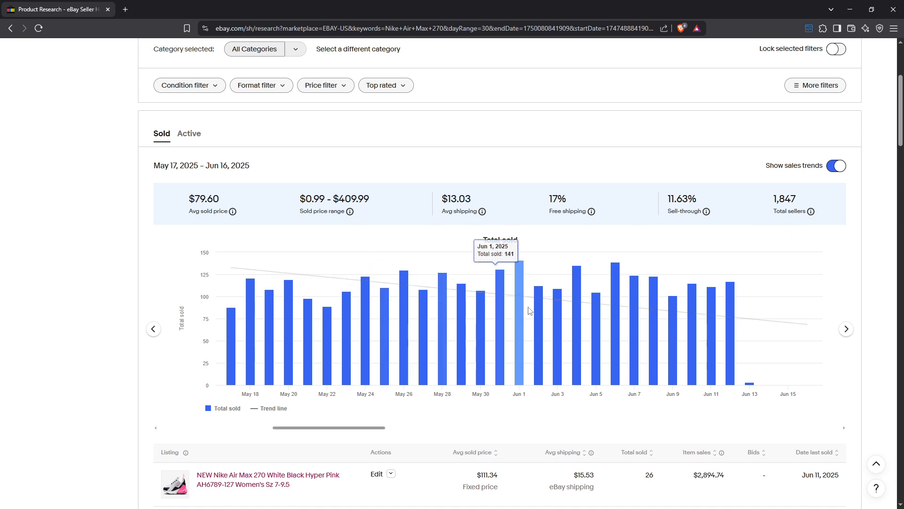
{"action": "scroll", "scroll_direction": "down", "scroll_amount": 3}
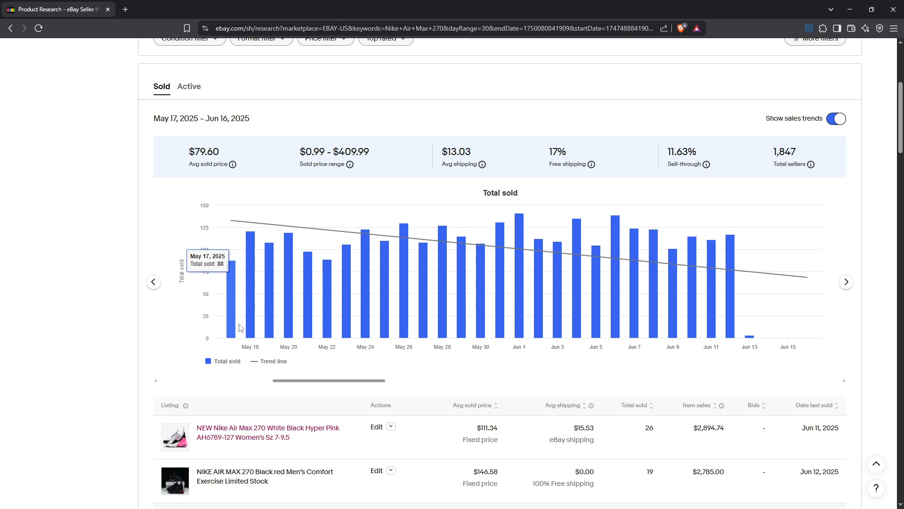
{"action": "mouse_move", "coordinate": [324, 350]}
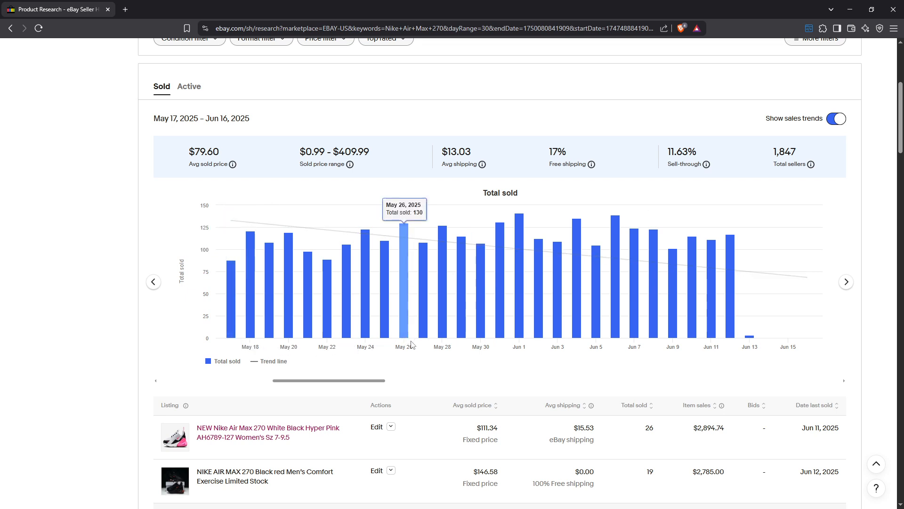
{"action": "mouse_move", "coordinate": [599, 352]}
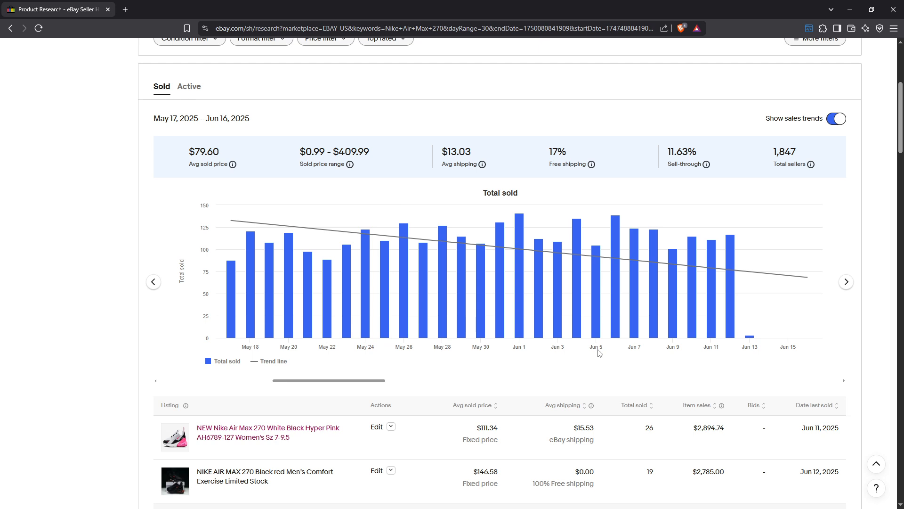
Open the top sold listing, the white and hyper pink Air Max 270 with 26 sold
{"action": "scroll", "scroll_direction": "down", "scroll_amount": 3}
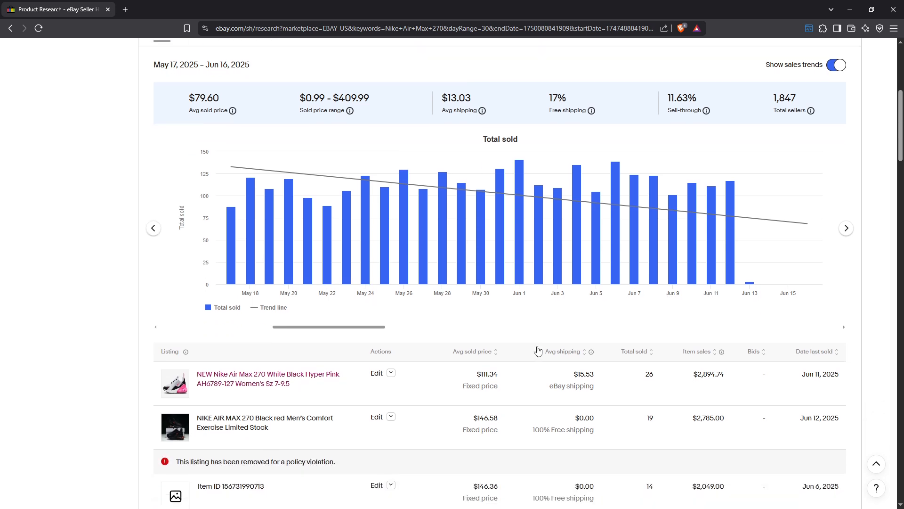
{"action": "scroll", "scroll_direction": "down", "scroll_amount": 3}
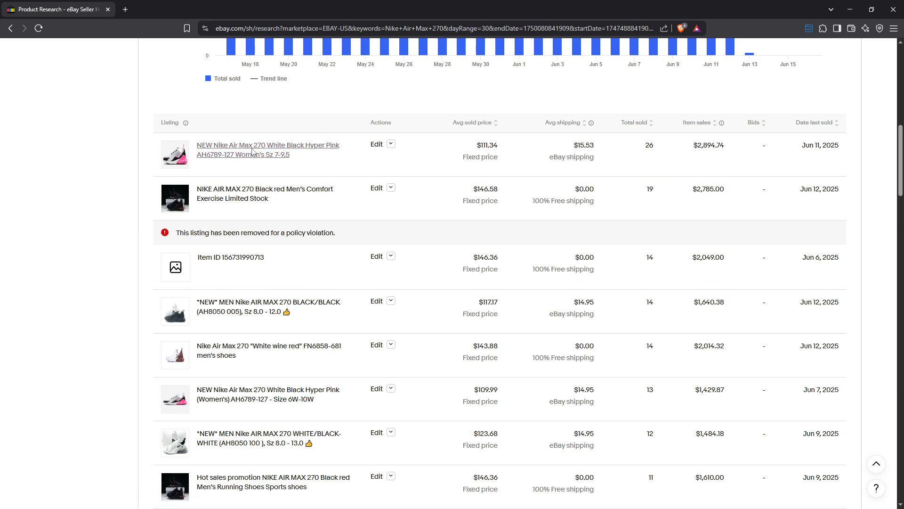
{"action": "left_click", "coordinate": [268, 145]}
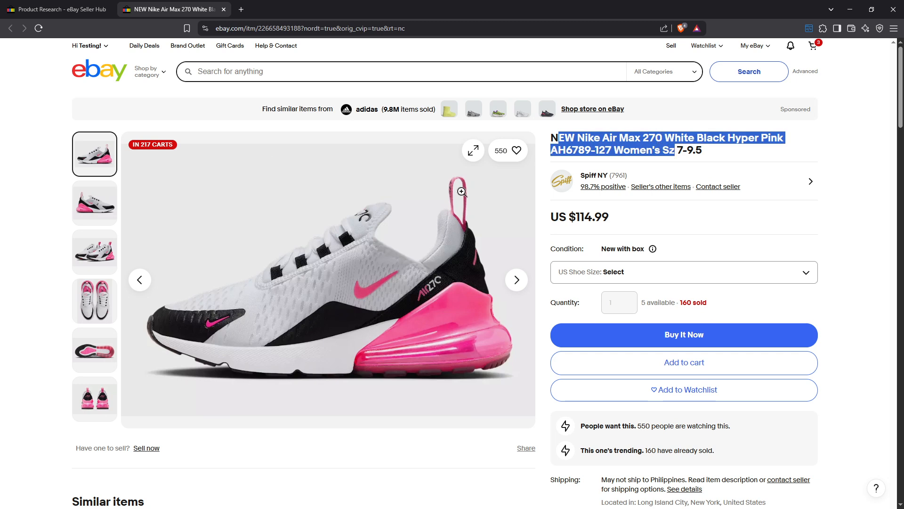
Highlight the US $114.99 price, browse the listing details, and show the top-down shoe photo
{"action": "scroll", "scroll_direction": "down", "scroll_amount": 3}
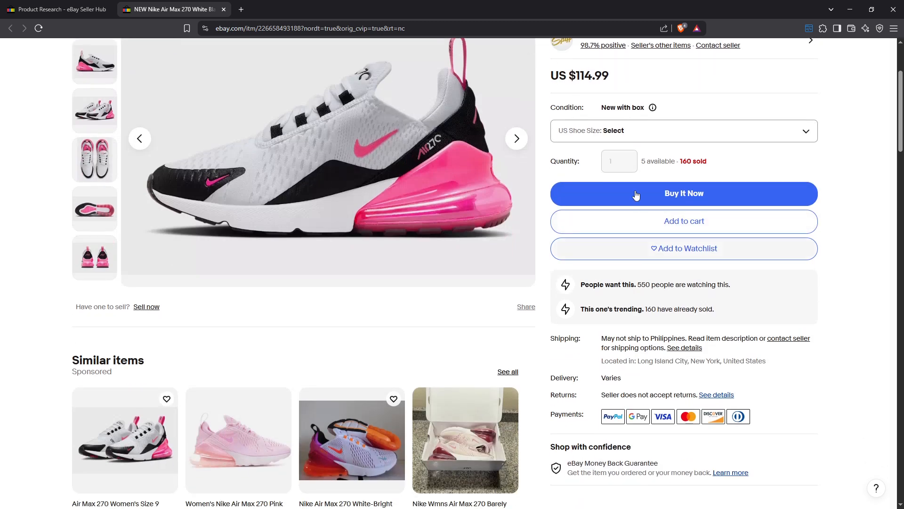
{"action": "double_click", "coordinate": [585, 75]}
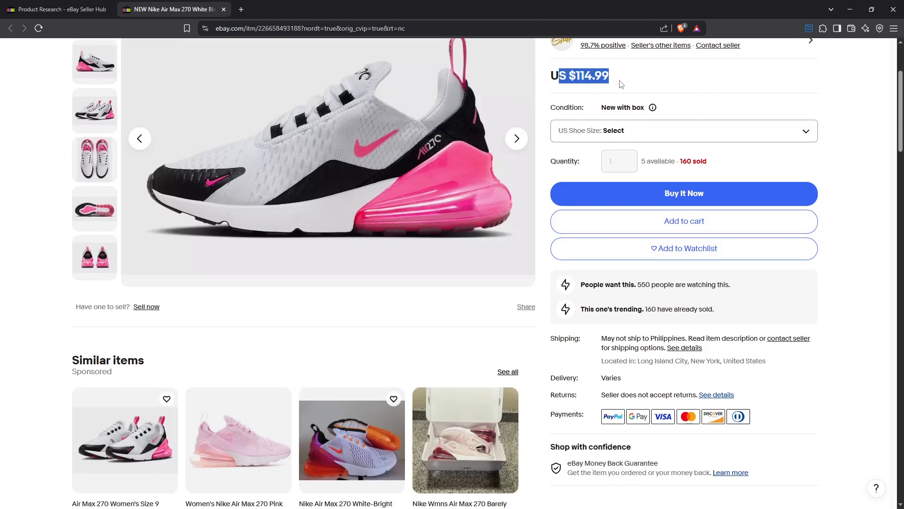
{"action": "scroll", "scroll_direction": "down", "scroll_amount": 3}
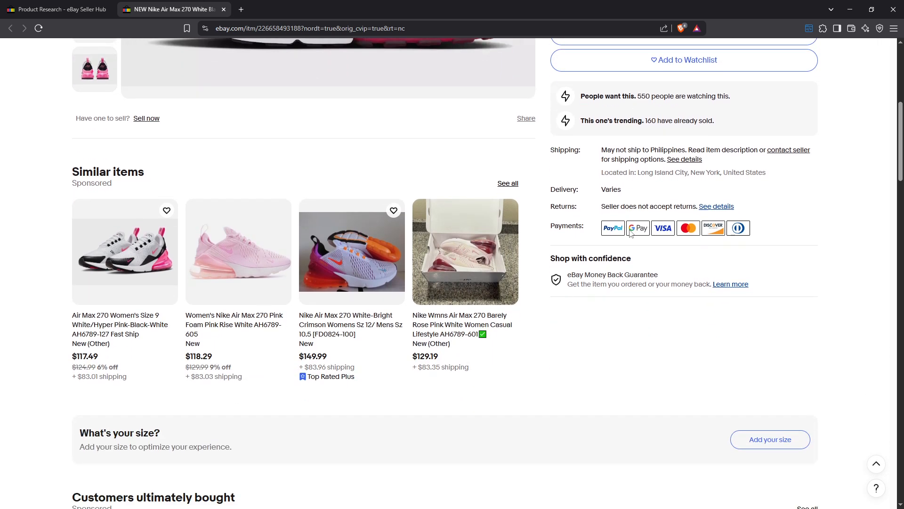
{"action": "scroll", "scroll_direction": "down", "scroll_amount": 3}
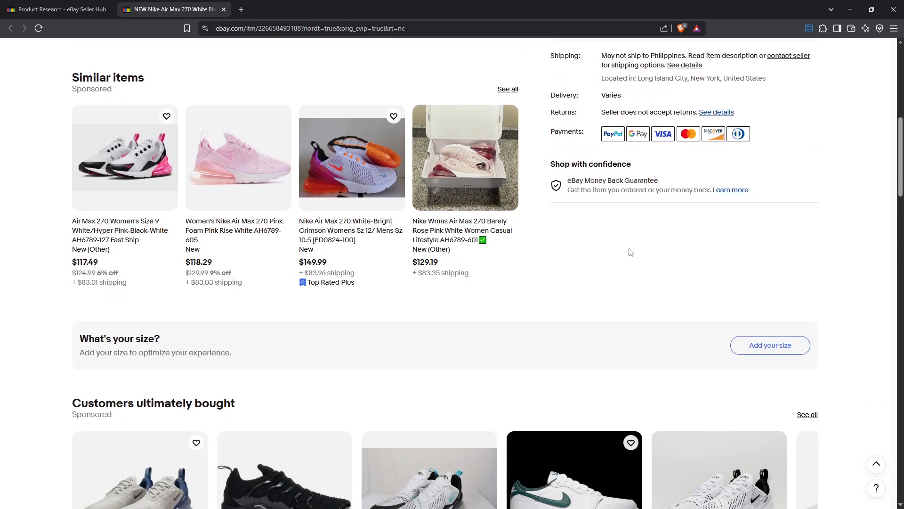
{"action": "scroll", "scroll_direction": "up", "scroll_amount": 3}
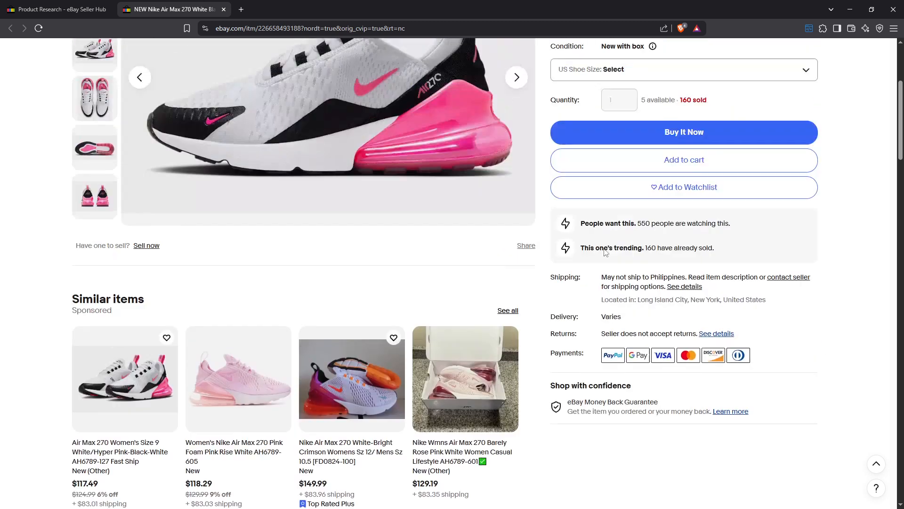
{"action": "scroll", "scroll_direction": "up", "scroll_amount": 3}
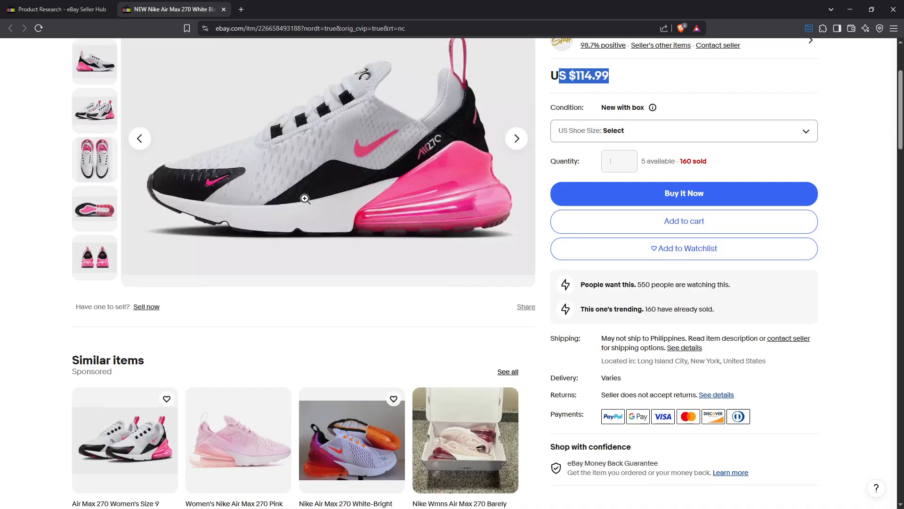
{"action": "left_click", "coordinate": [94, 160]}
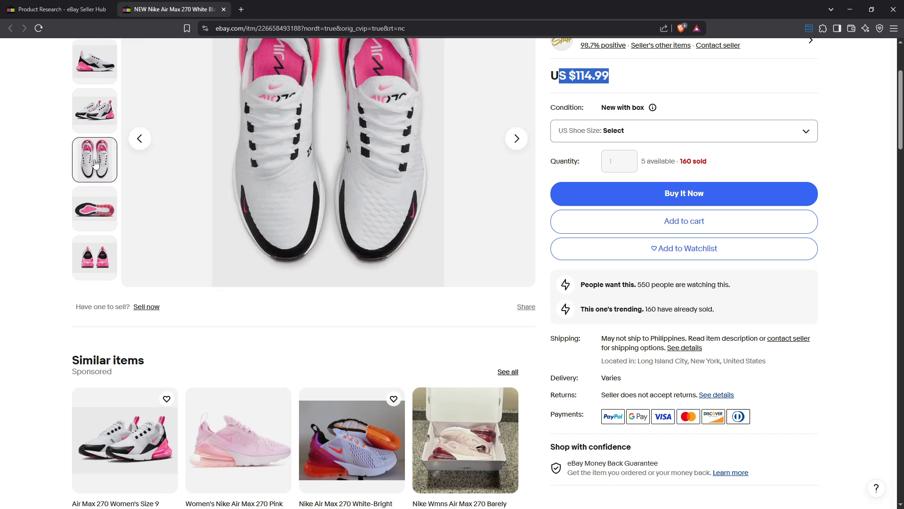
{"action": "scroll", "scroll_direction": "up", "scroll_amount": 3}
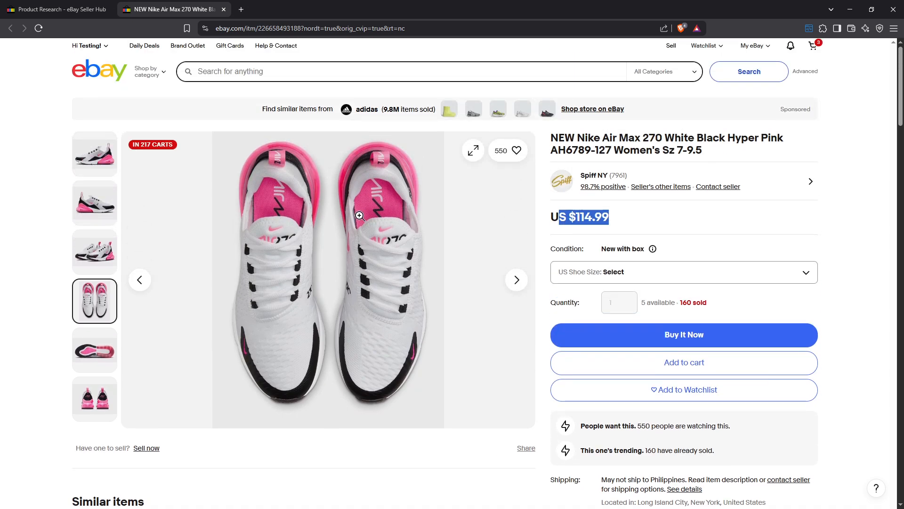
{"action": "mouse_move", "coordinate": [306, 241]}
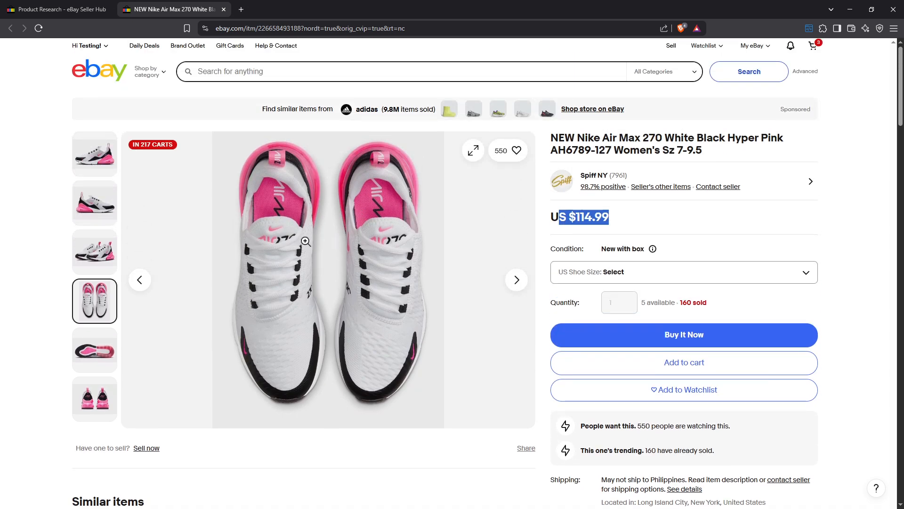